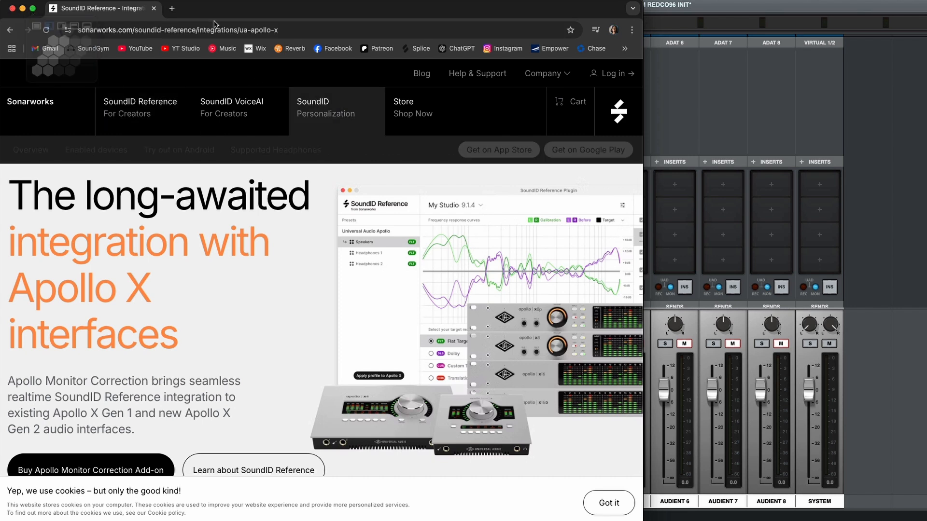
scroll(down, 3)
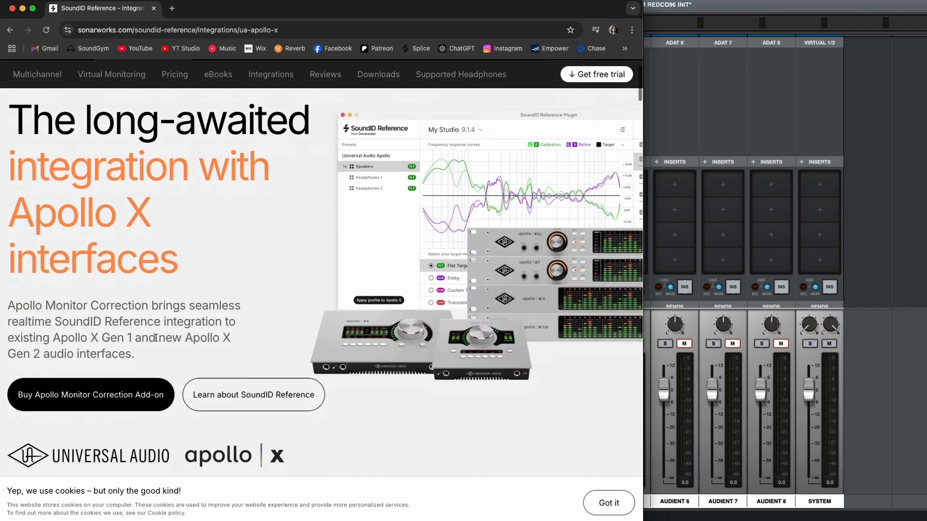
mouse_move(124, 404)
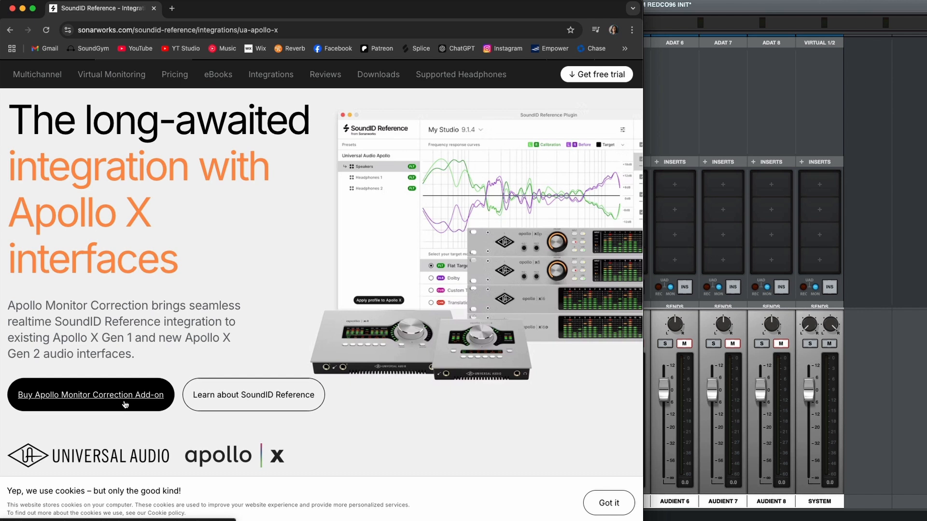
mouse_move(149, 406)
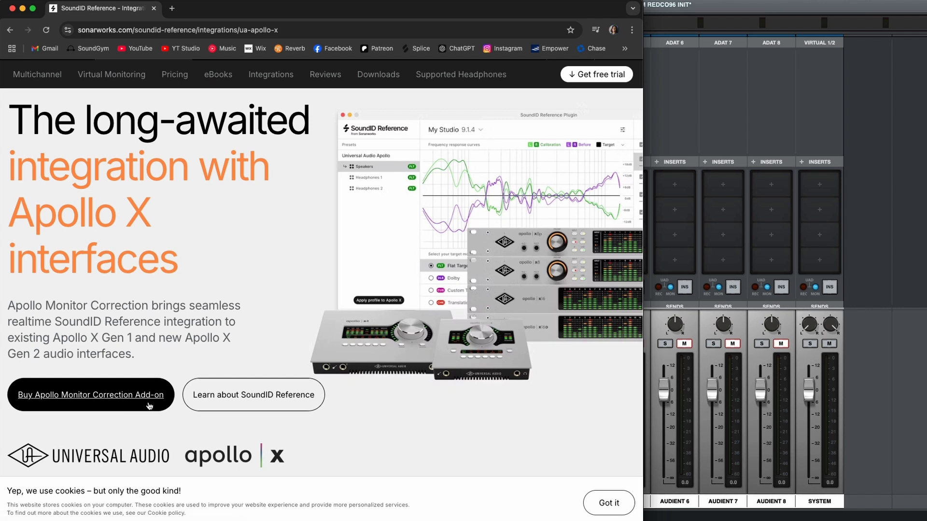